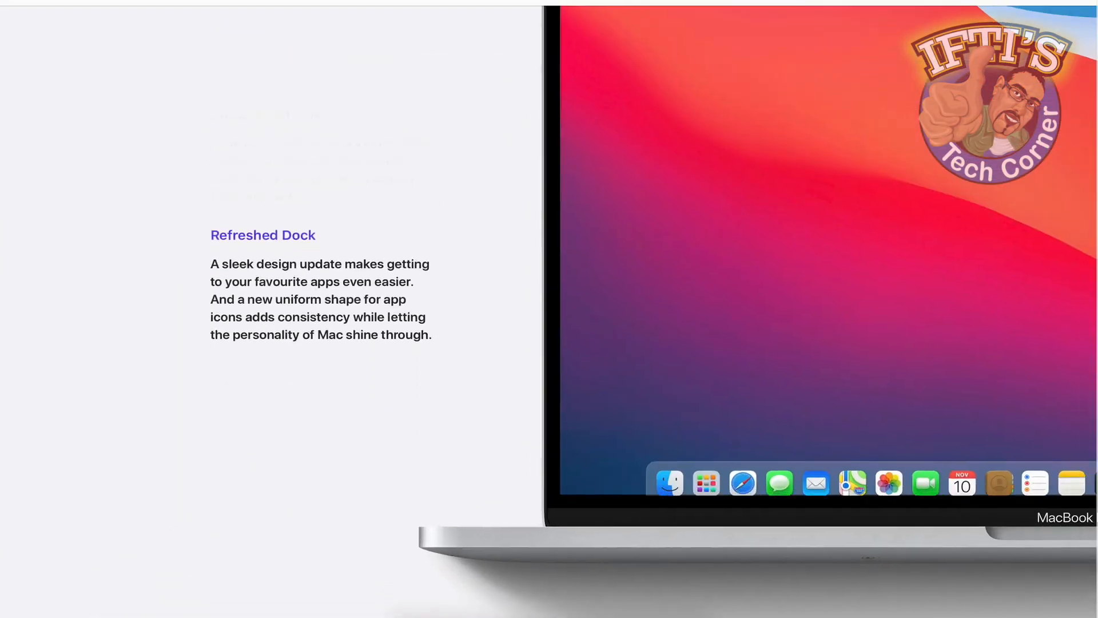
# Bring up the Apple menu from the Finder menu bar.
pyautogui.scroll(-3)
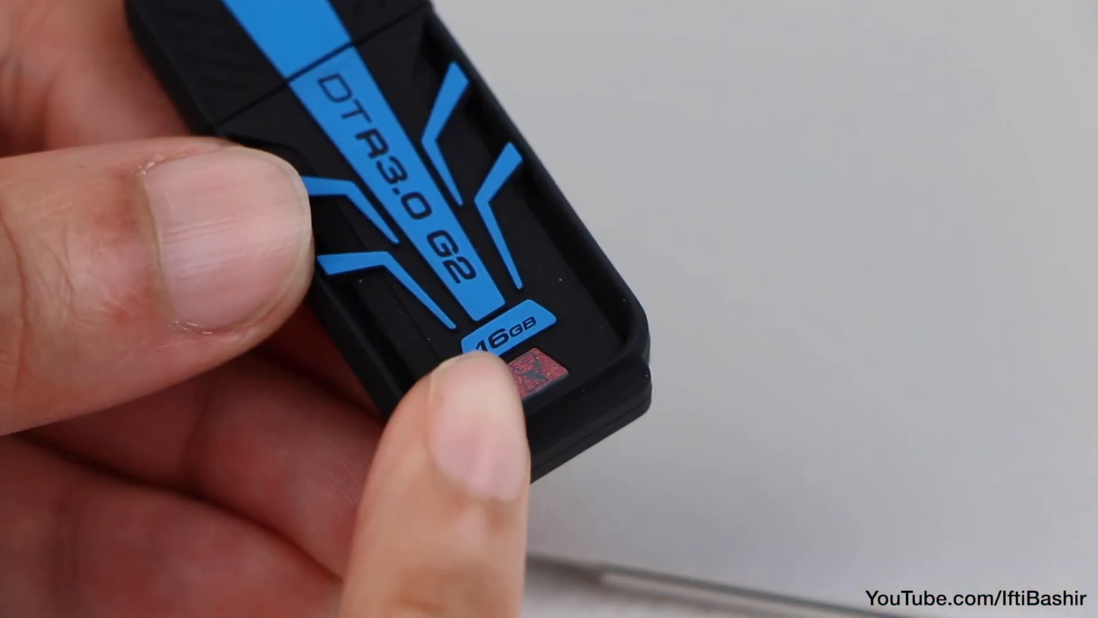
pyautogui.click(40, 15)
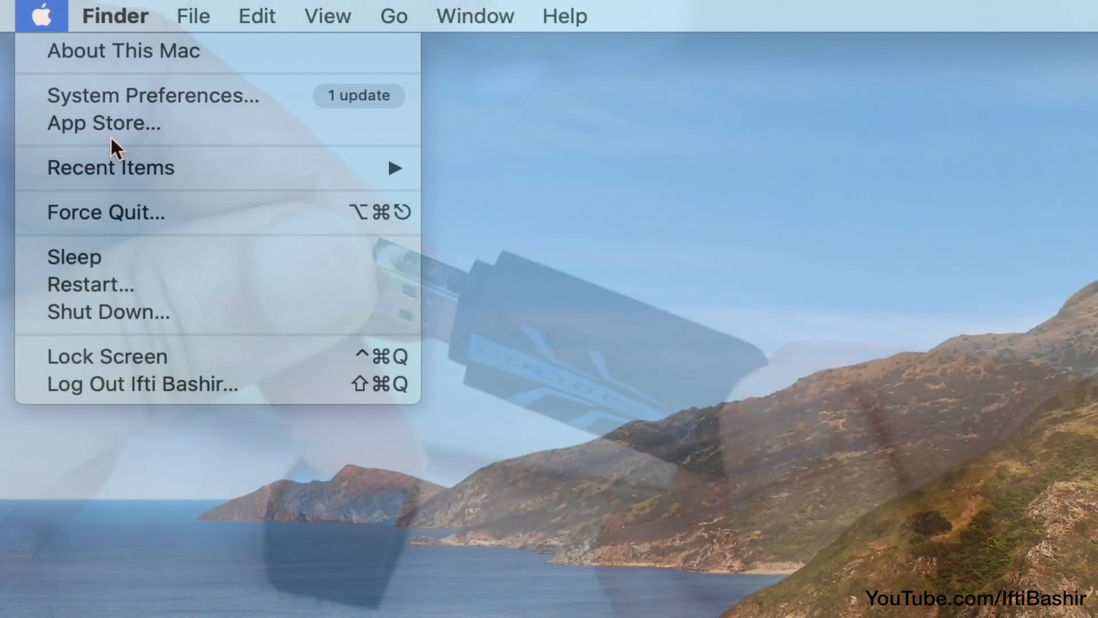
# Search the App Store for Big Sur and start the macOS Big Sur 11.0.1 upgrade download.
pyautogui.click(103, 122)
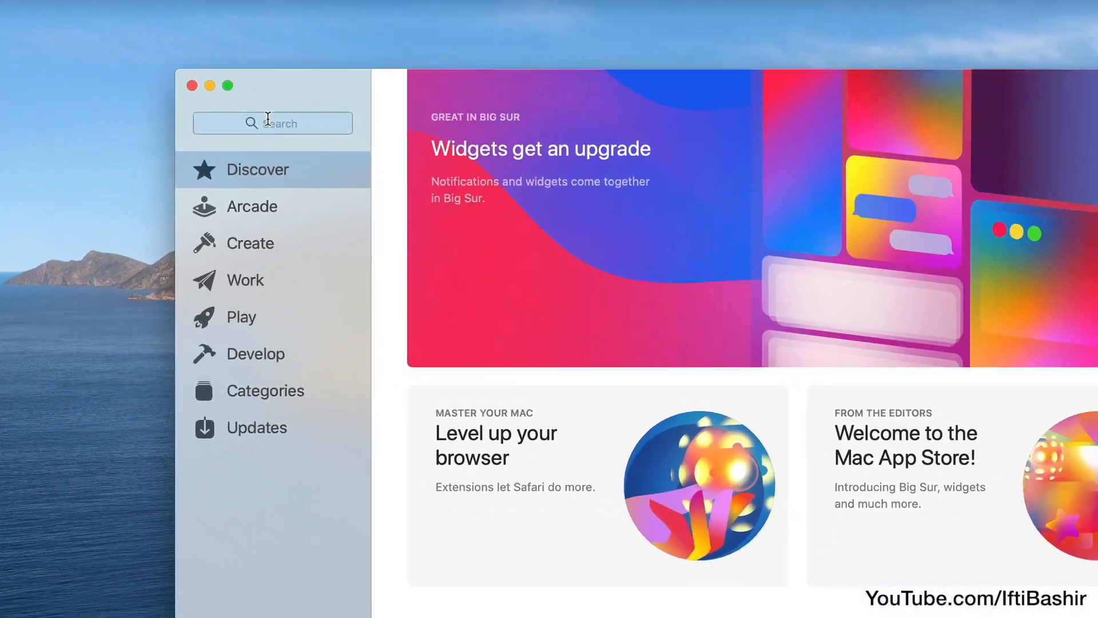
pyautogui.write('big su')
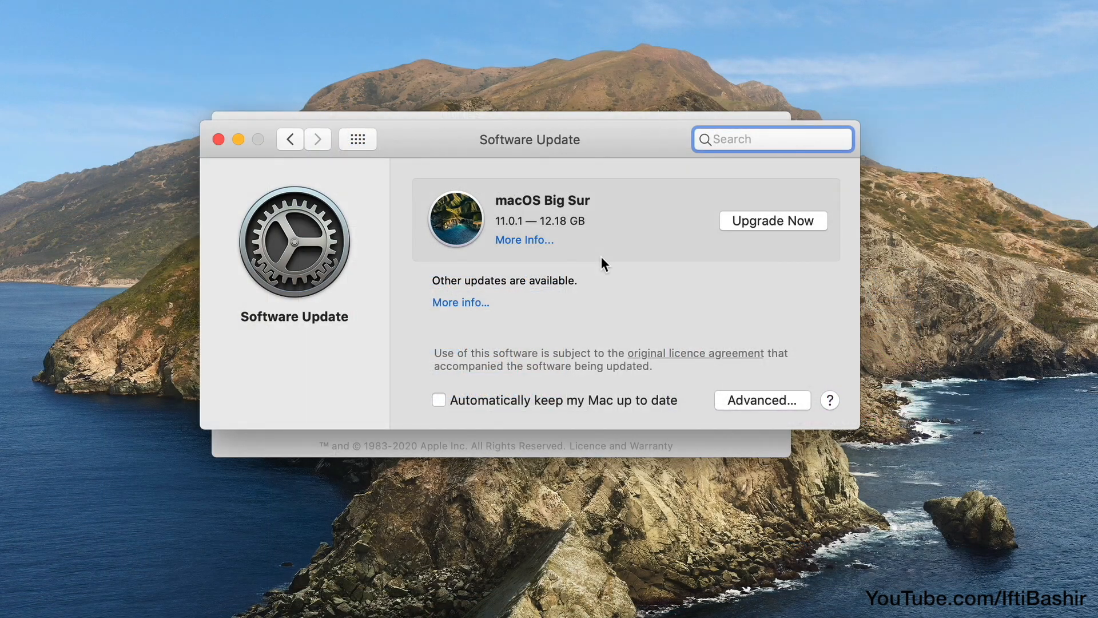
pyautogui.click(773, 220)
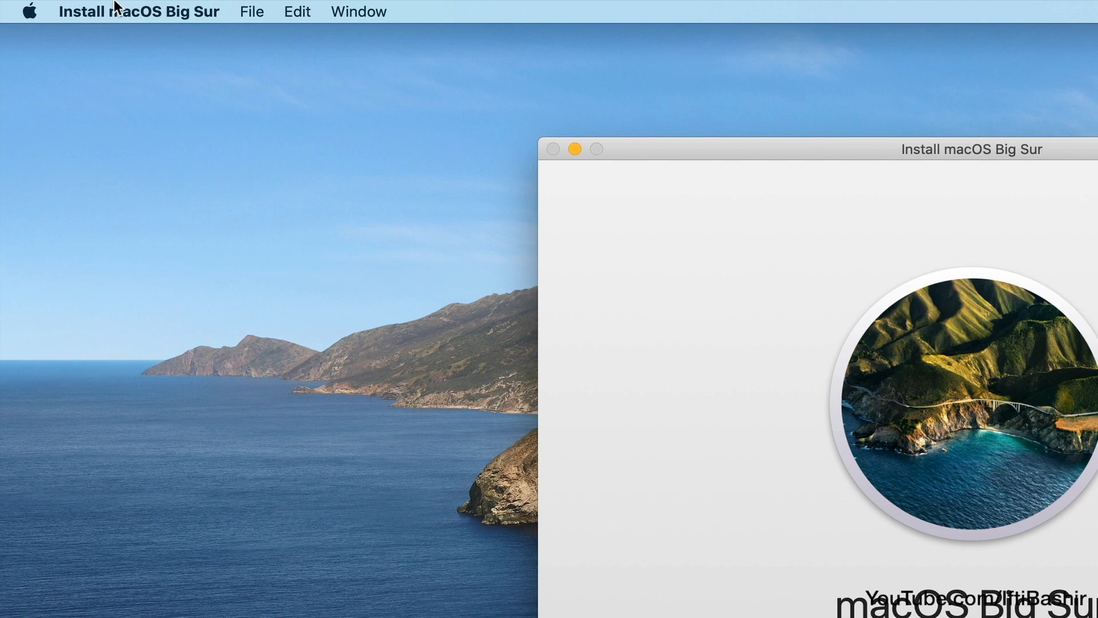
# Quit the Big Sur installer and show Utilities inside Applications in Finder.
pyautogui.click(138, 11)
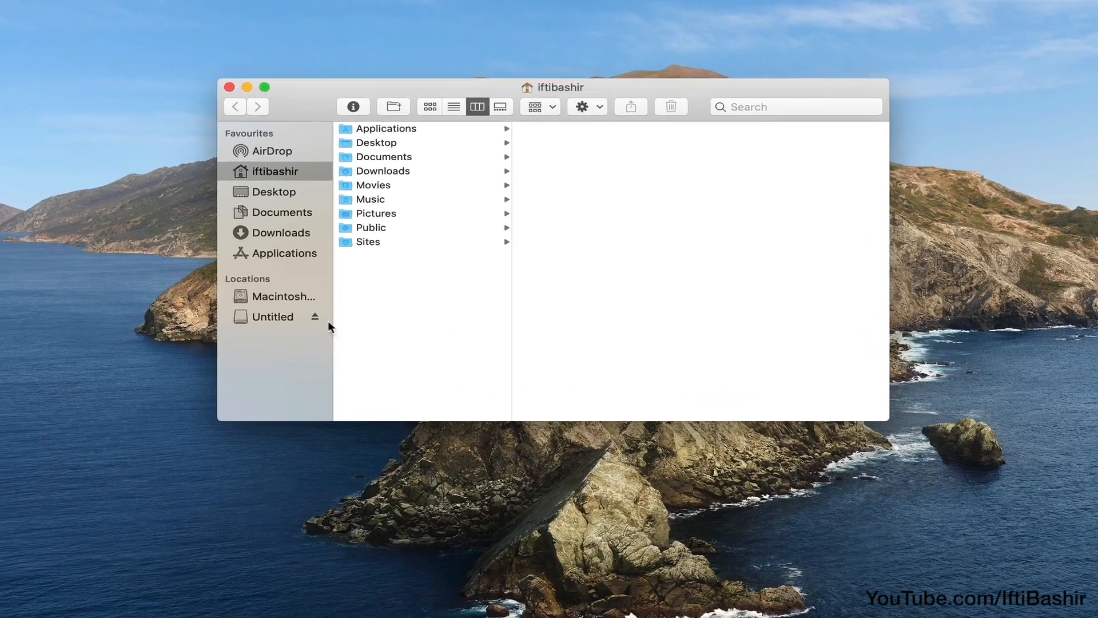
pyautogui.click(274, 316)
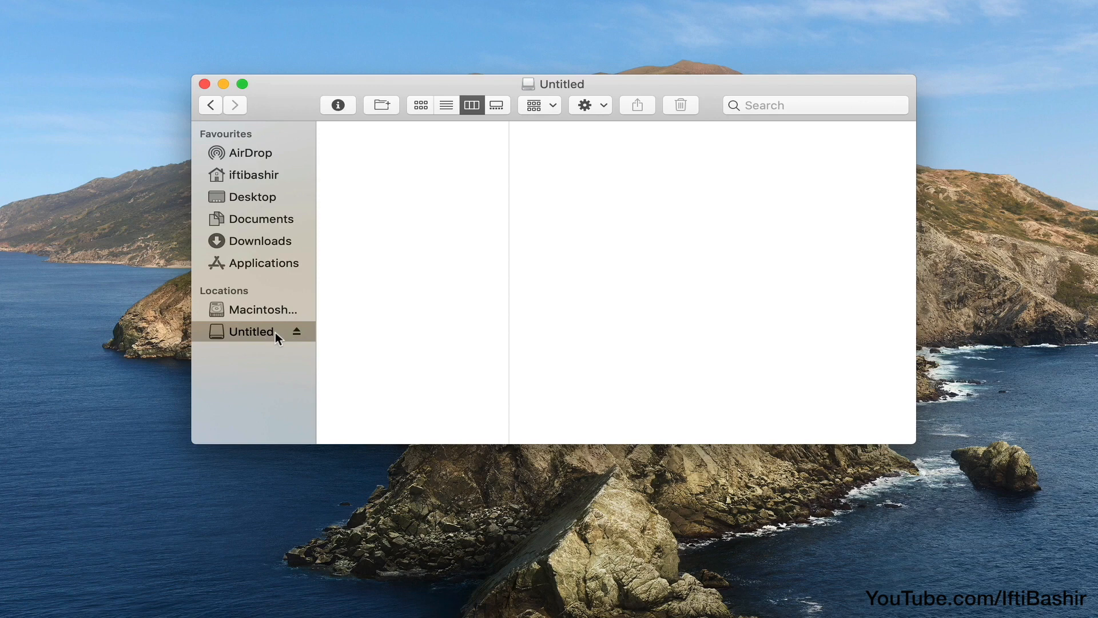
pyautogui.click(263, 263)
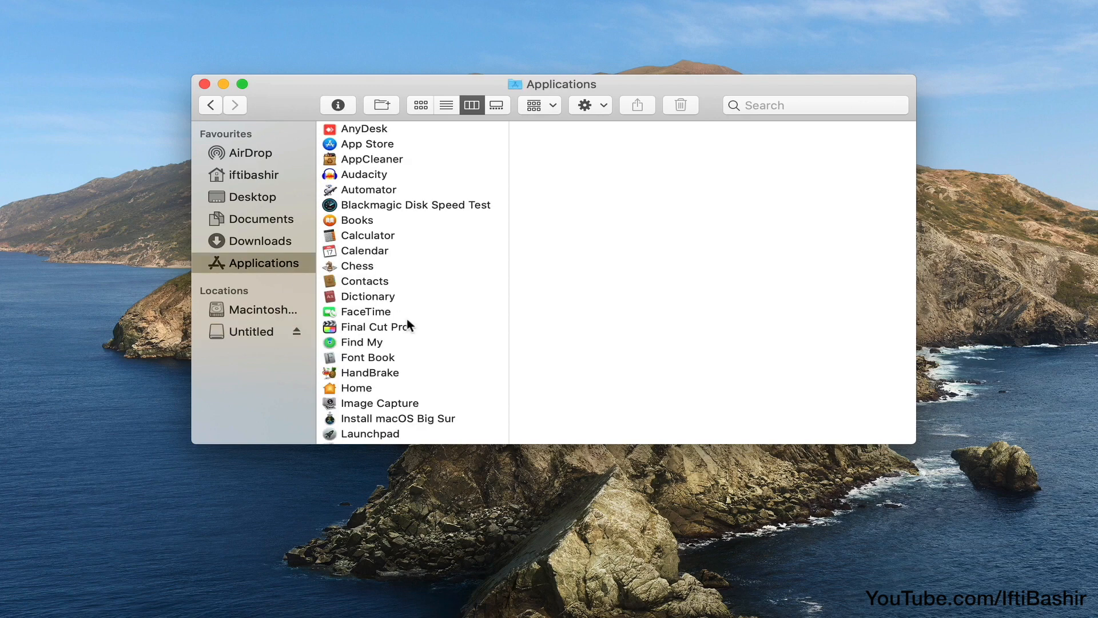
pyautogui.scroll(-3)
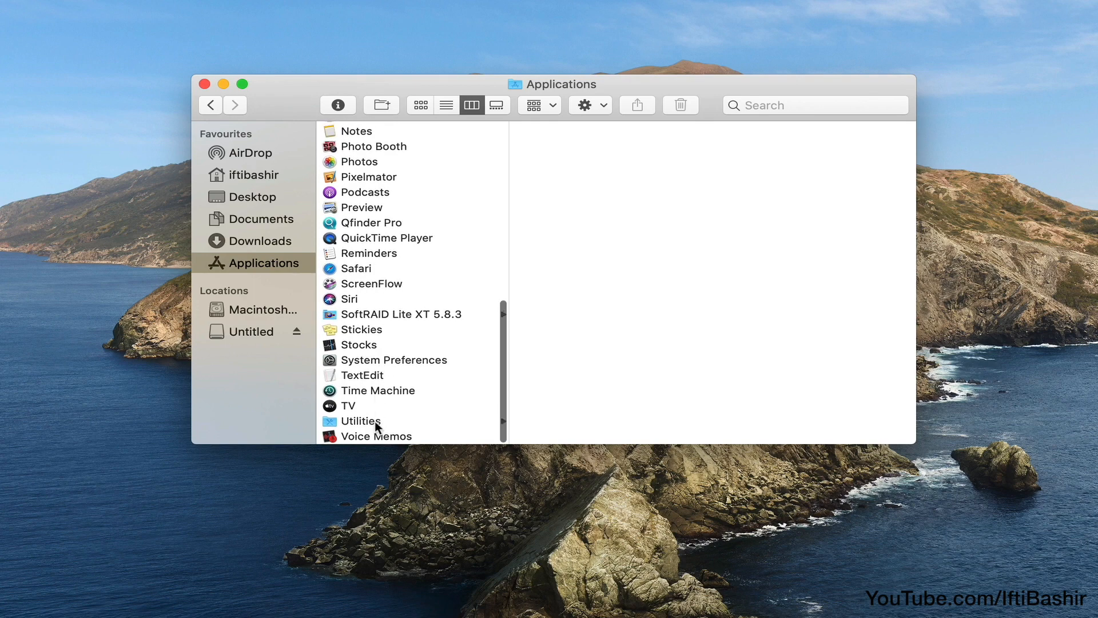
pyautogui.click(360, 420)
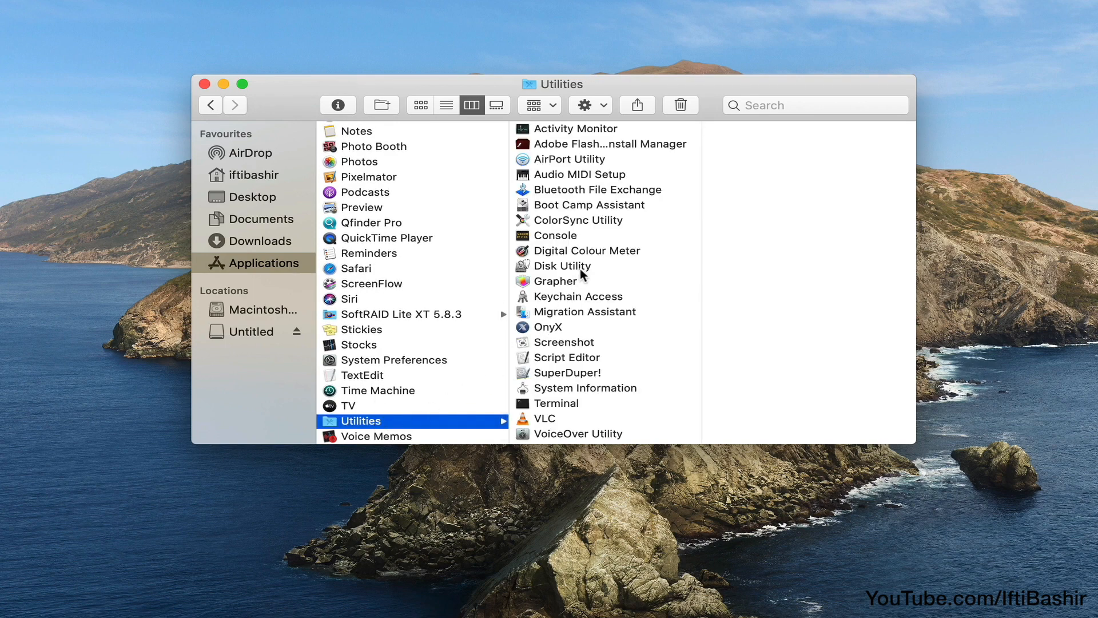
# Launch Terminal from Utilities and begin the command with sudo.
pyautogui.doubleClick(555, 403)
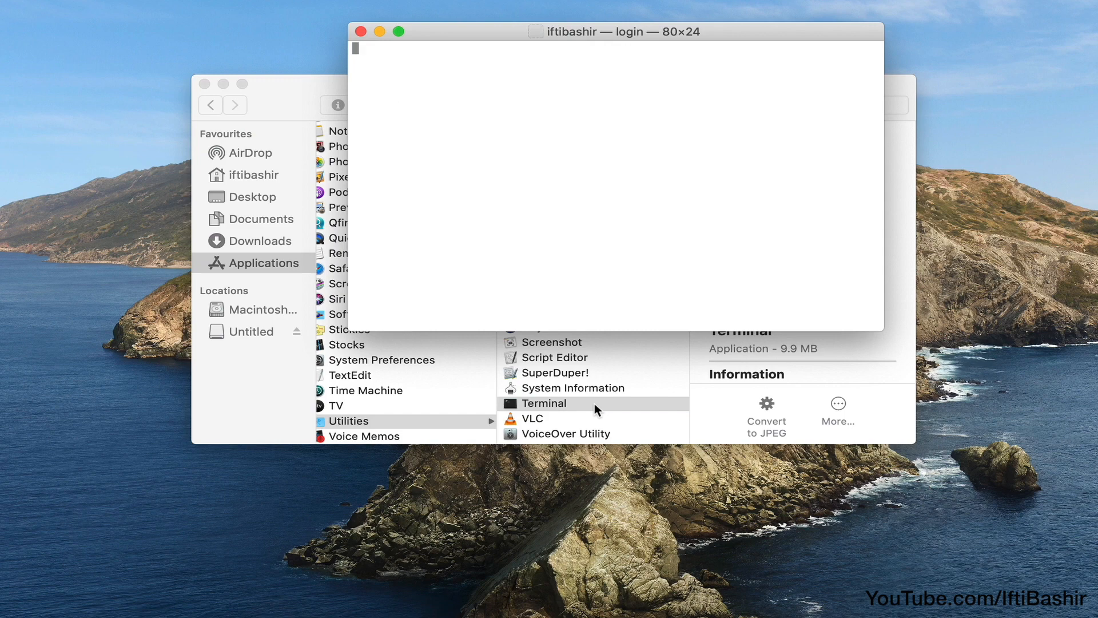
pyautogui.write('shir$ s')
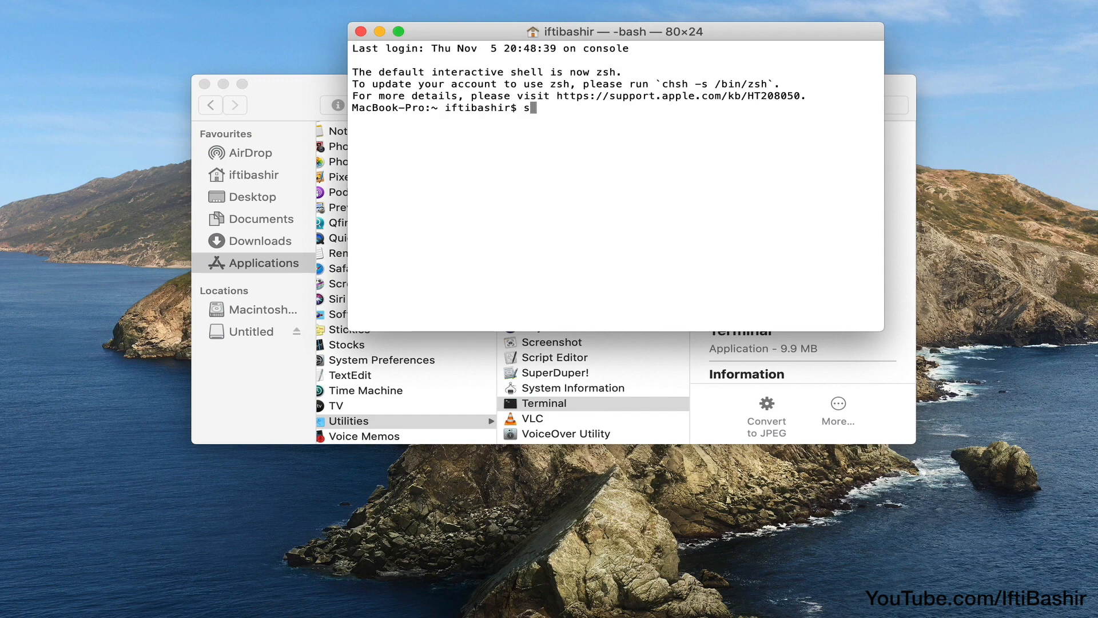
pyautogui.write('udo')
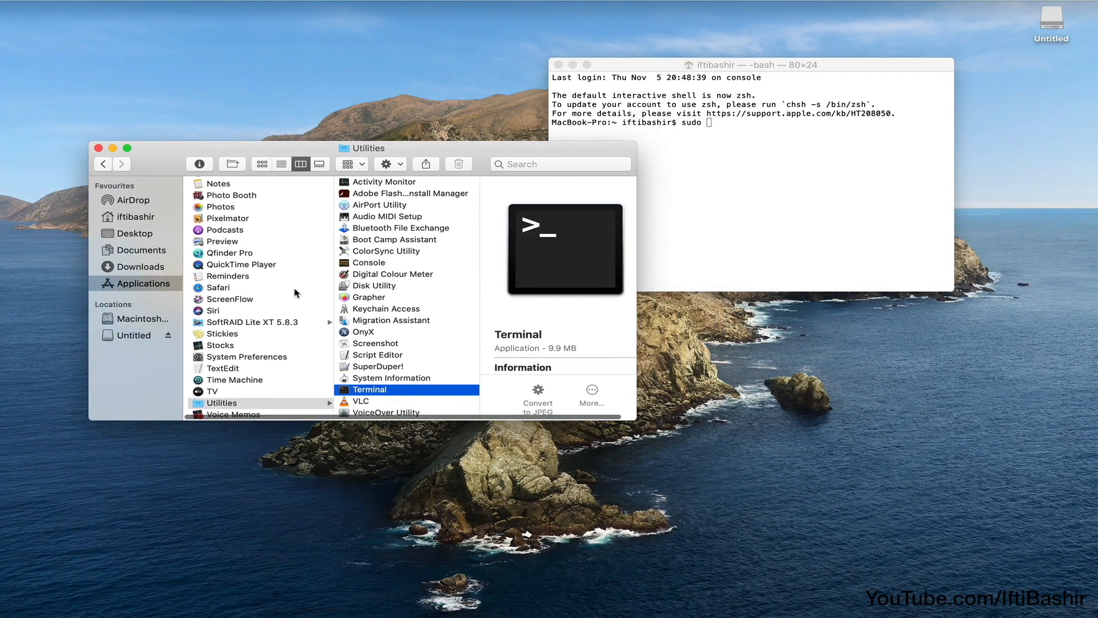
# Reveal the Big Sur installer's package Contents > Resources folder in Finder.
pyautogui.click(145, 283)
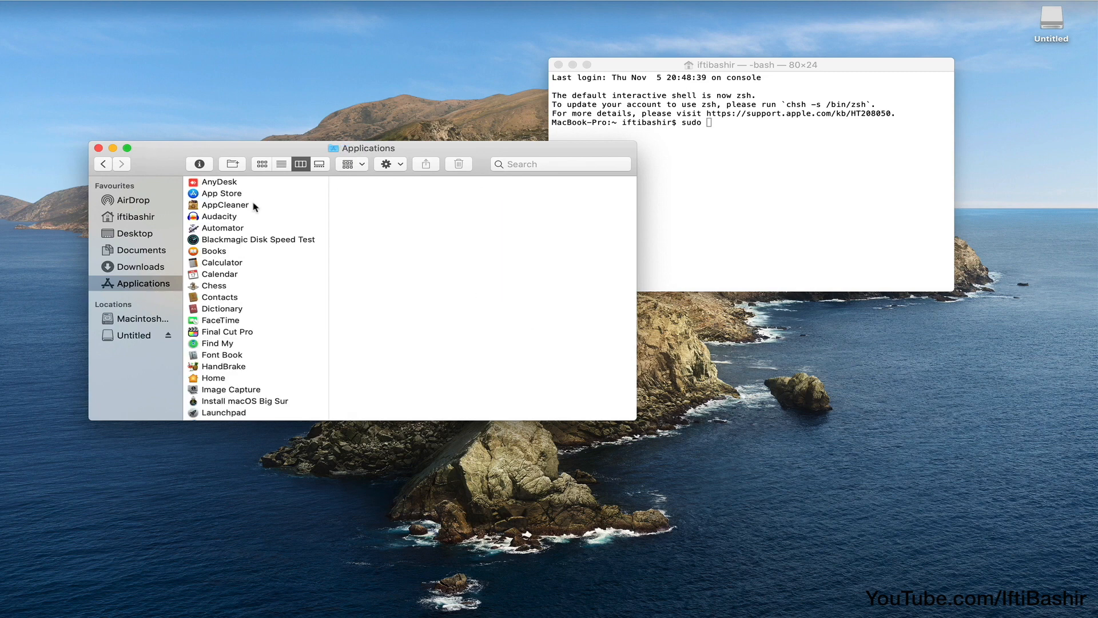
pyautogui.click(248, 400)
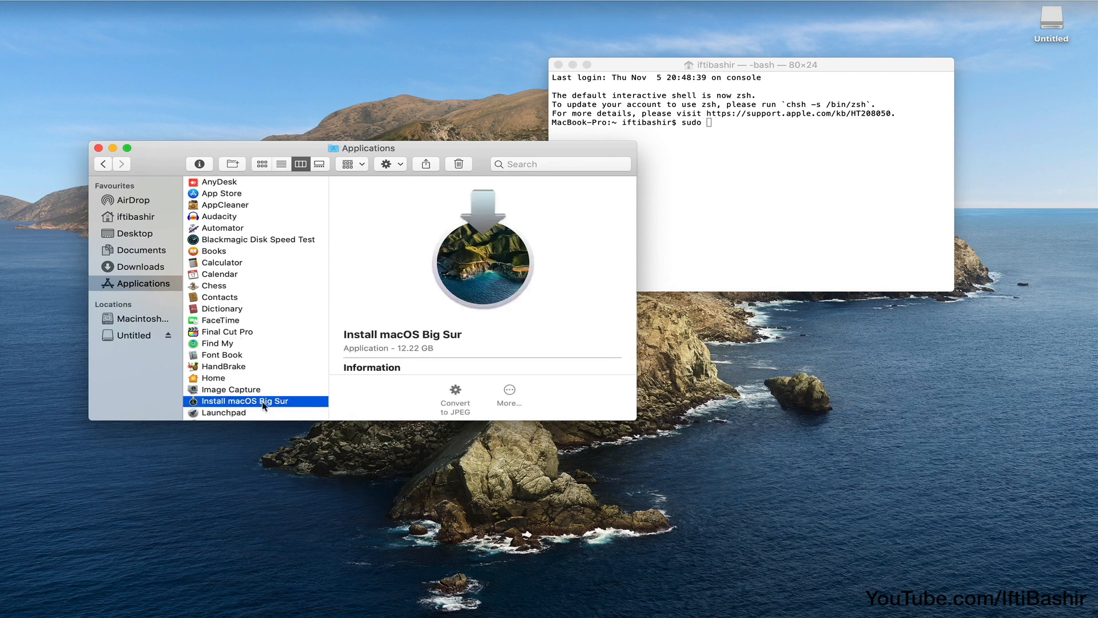
pyautogui.doubleClick(245, 401)
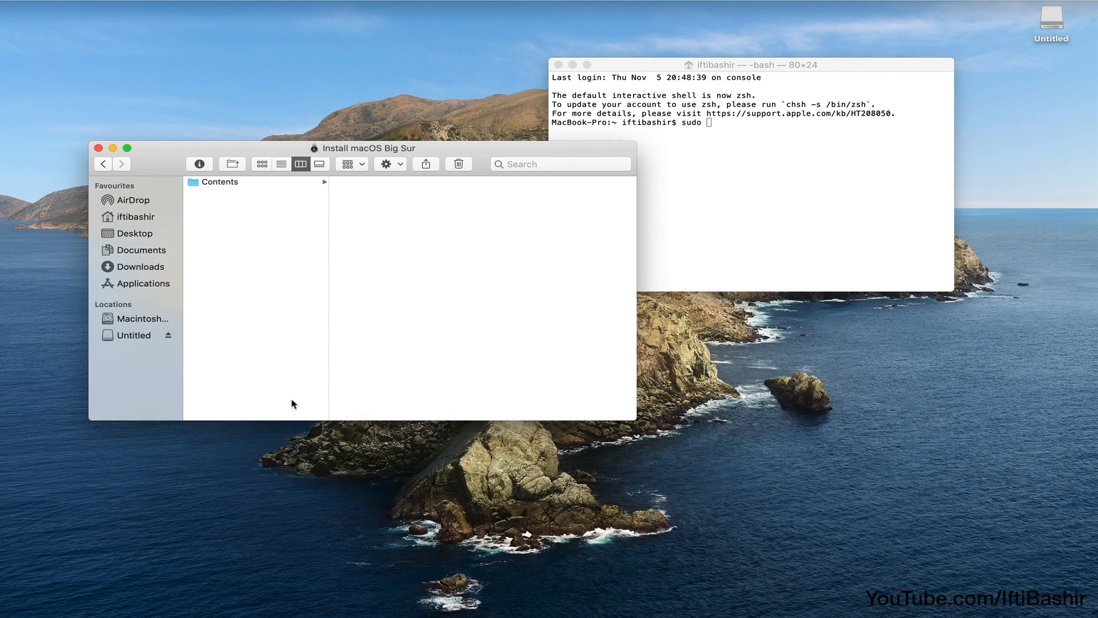
pyautogui.click(220, 182)
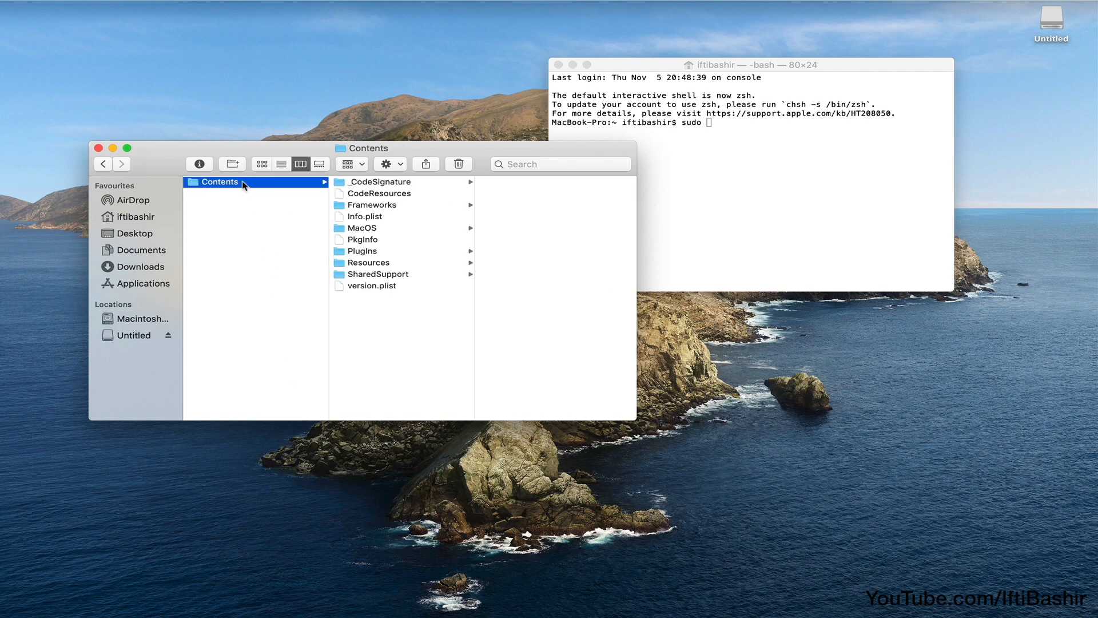
pyautogui.click(367, 262)
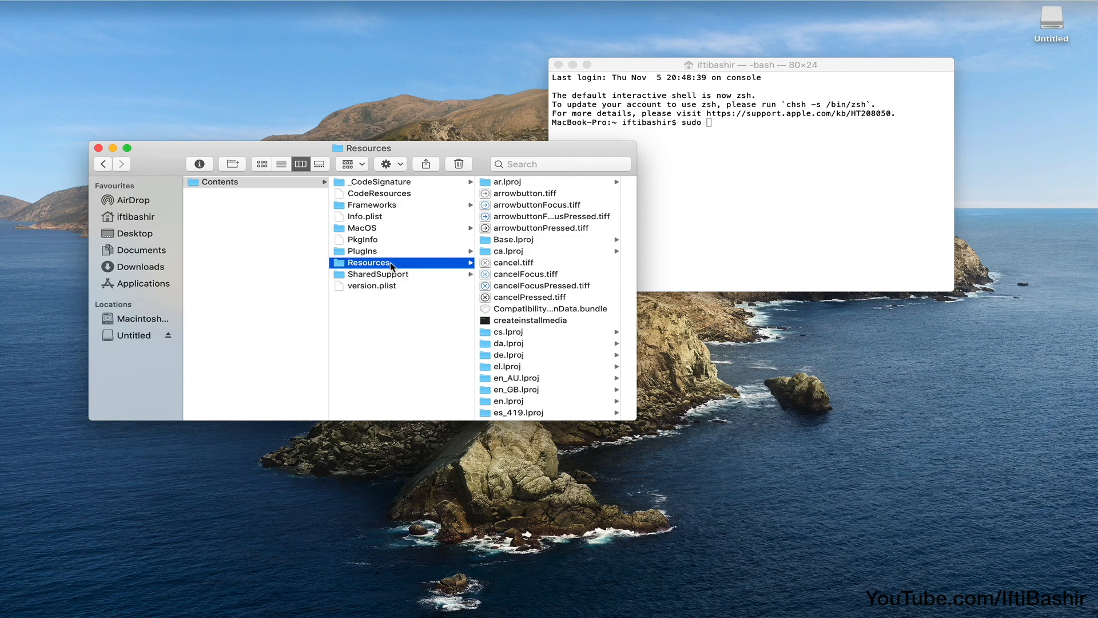
# Add the createinstallmedia path to the sudo command followed by --volume.
pyautogui.click(548, 320)
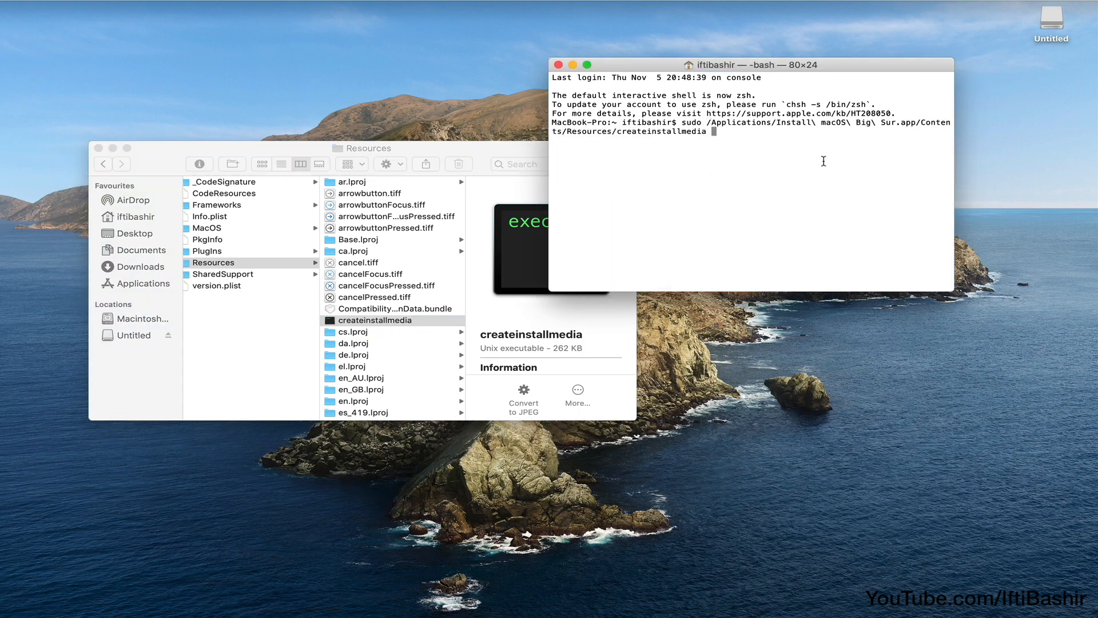
pyautogui.write('--volume')
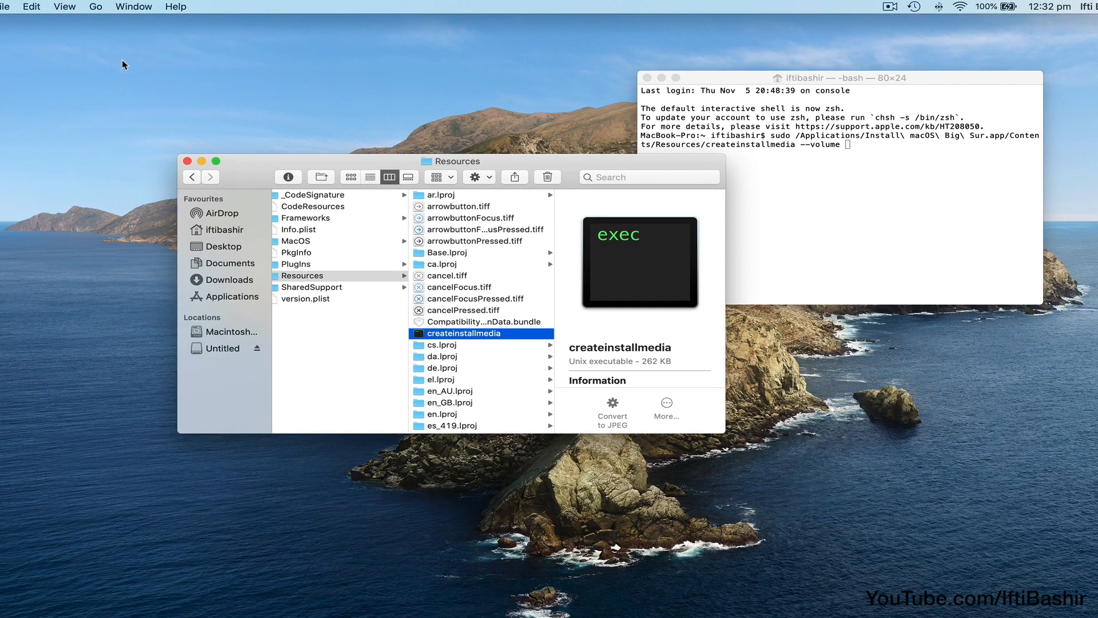
# Go to /Volumes and finish the command with the Untitled drive's path.
pyautogui.click(96, 7)
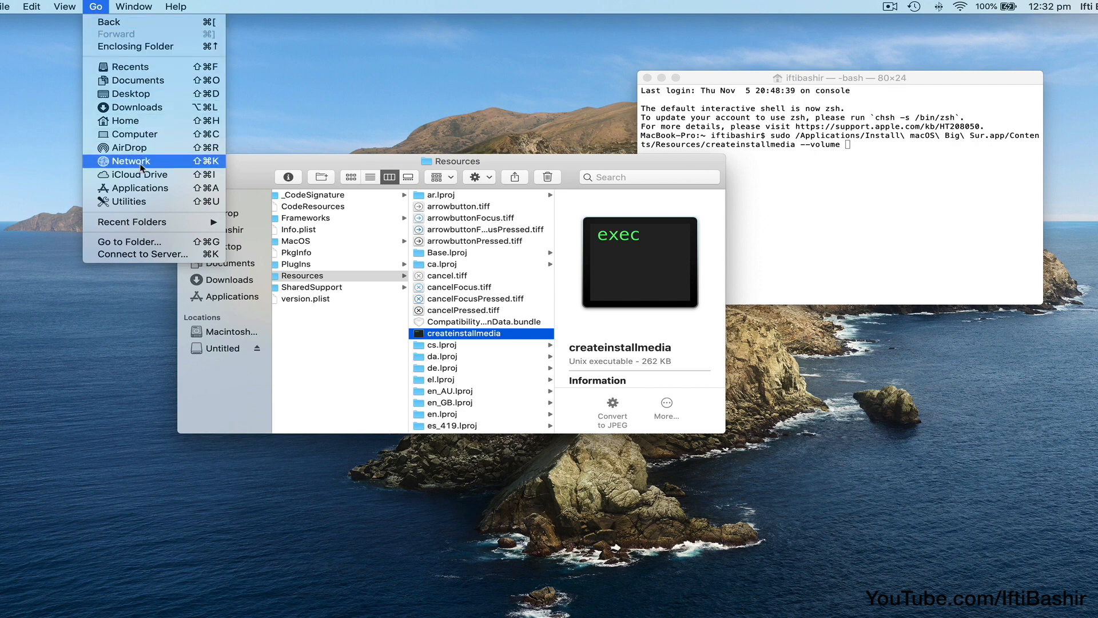
pyautogui.click(129, 241)
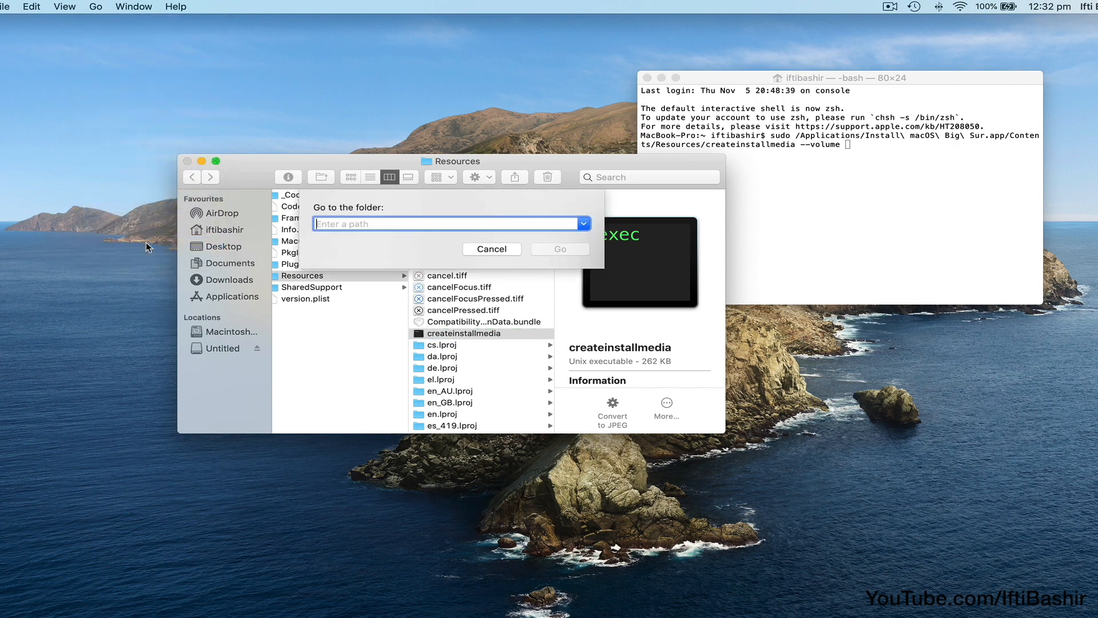
pyautogui.write('/vo')
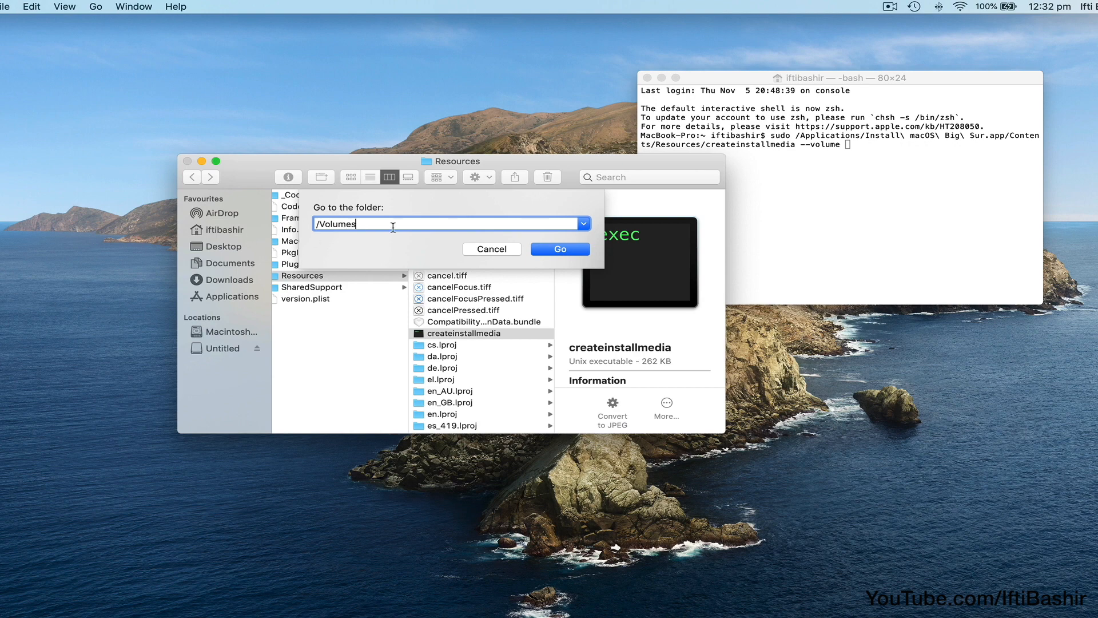
pyautogui.click(560, 249)
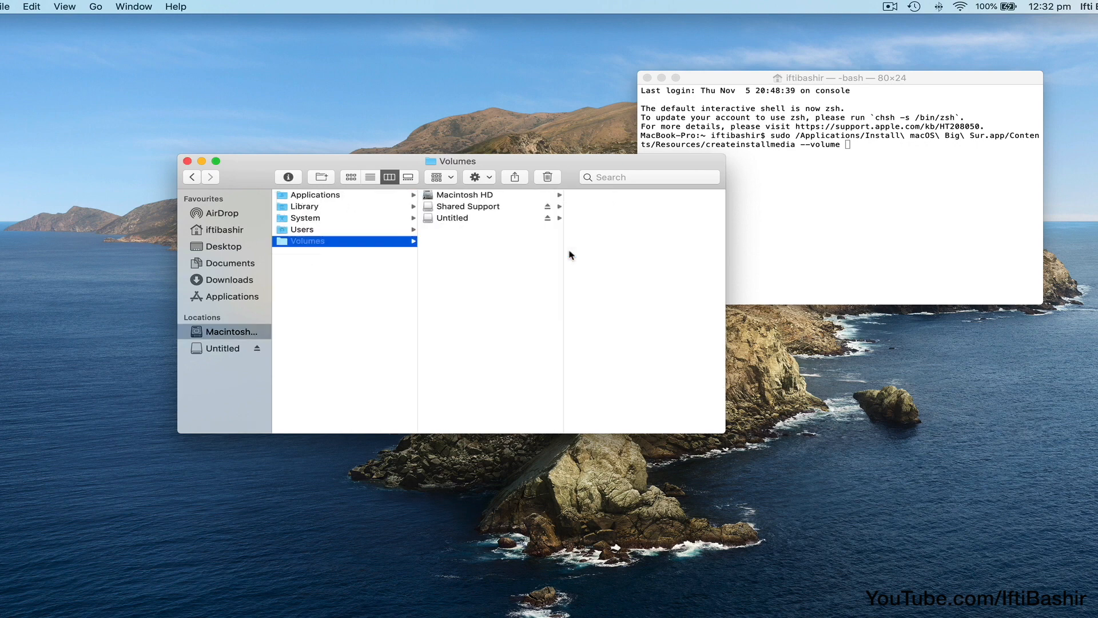
pyautogui.moveTo(510, 238)
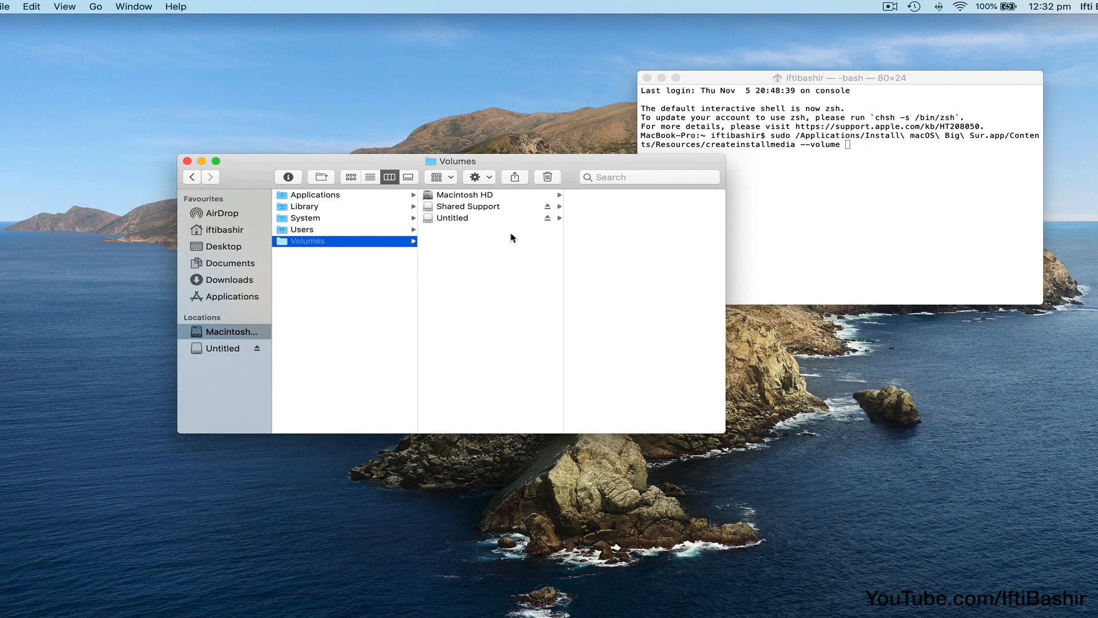
pyautogui.moveTo(453, 217); pyautogui.dragTo(840, 202)
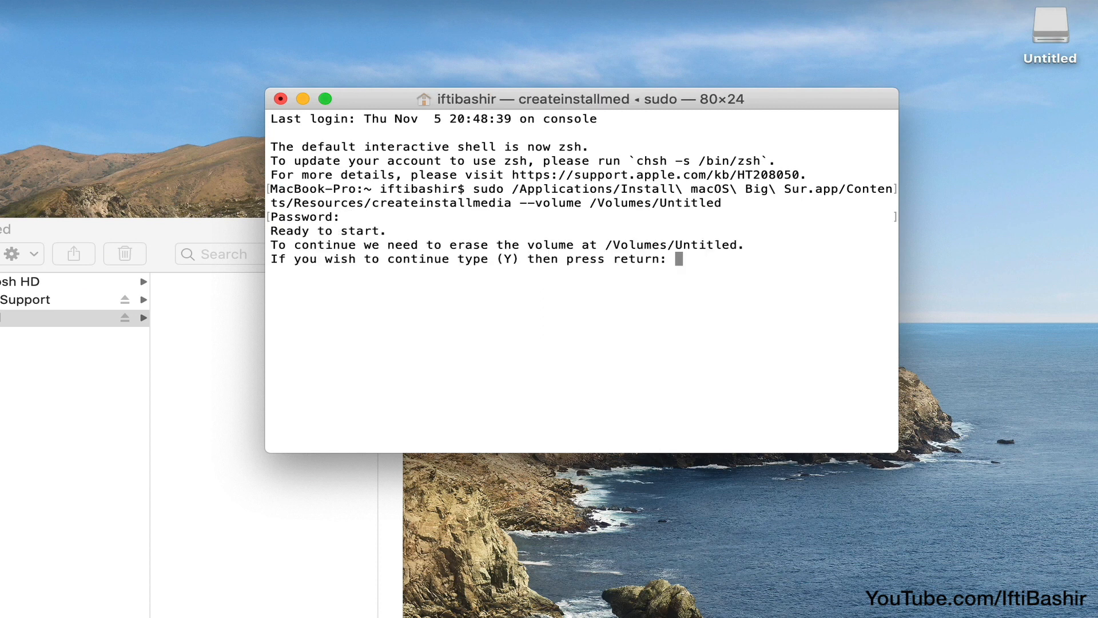
# Confirm erasing the Untitled volume and allow Terminal access to the removable drive.
pyautogui.press('return')
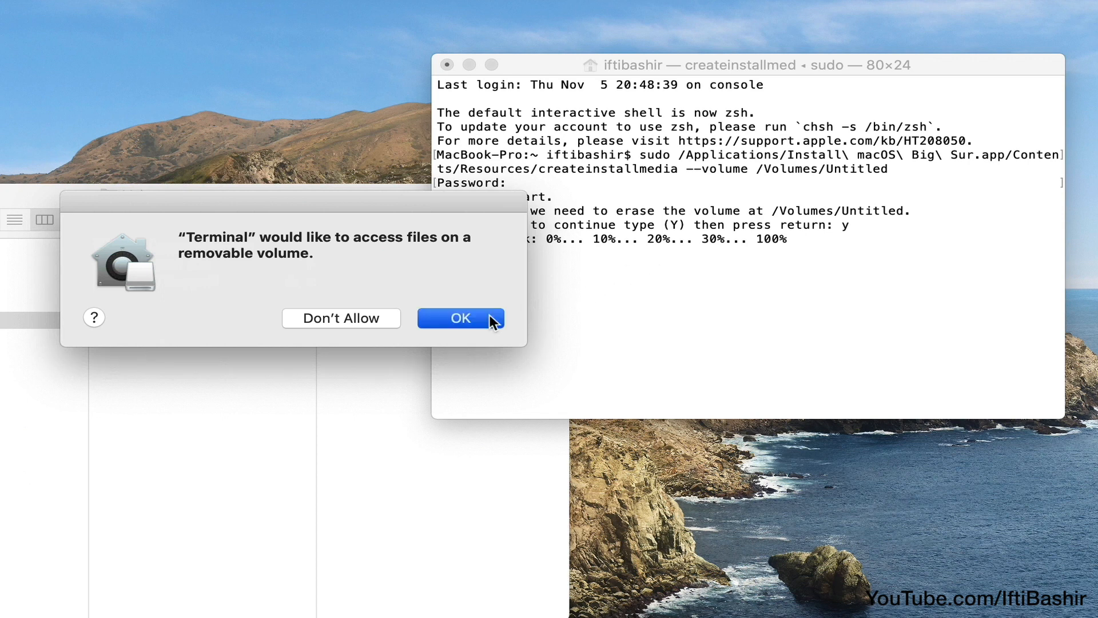
pyautogui.click(459, 317)
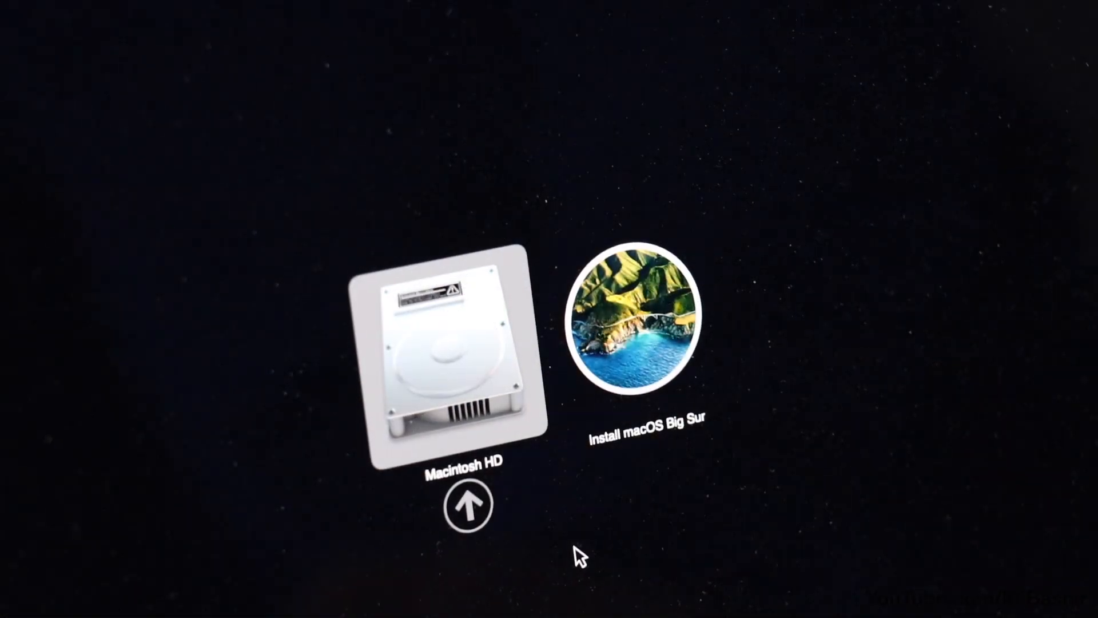
# In Recovery's Startup Security Utility, allow booting from external media.
pyautogui.click(637, 326)
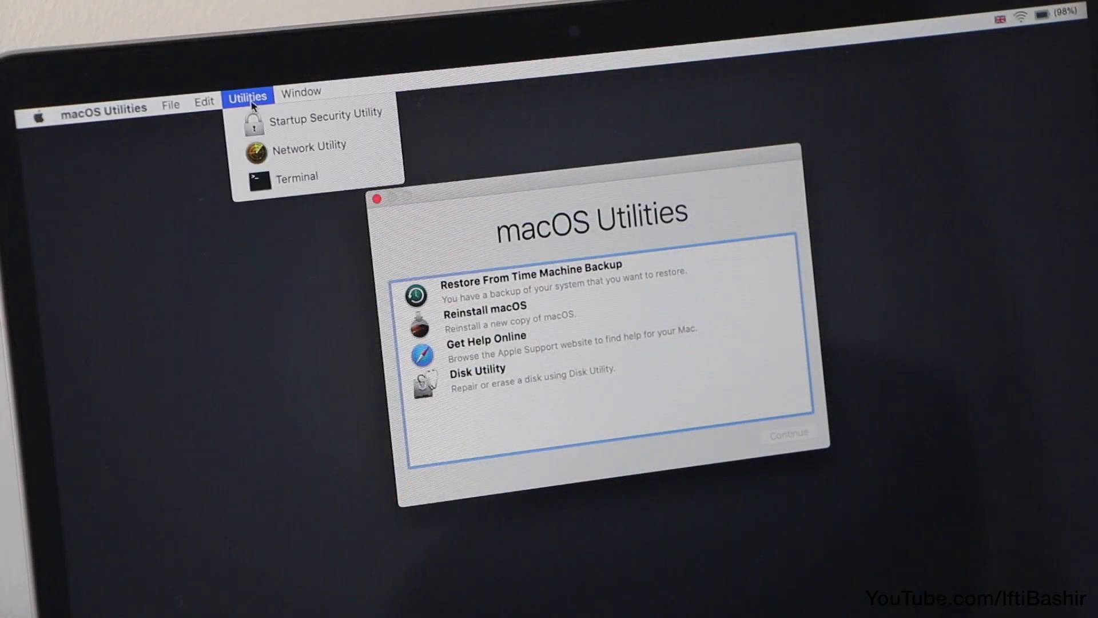
pyautogui.click(325, 113)
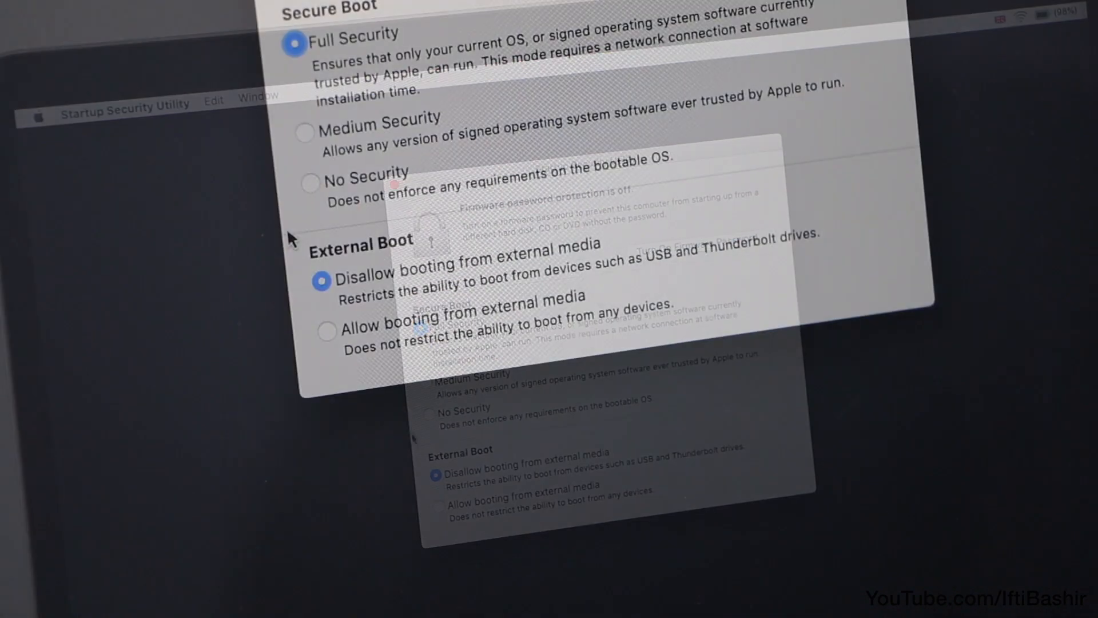
pyautogui.click(320, 330)
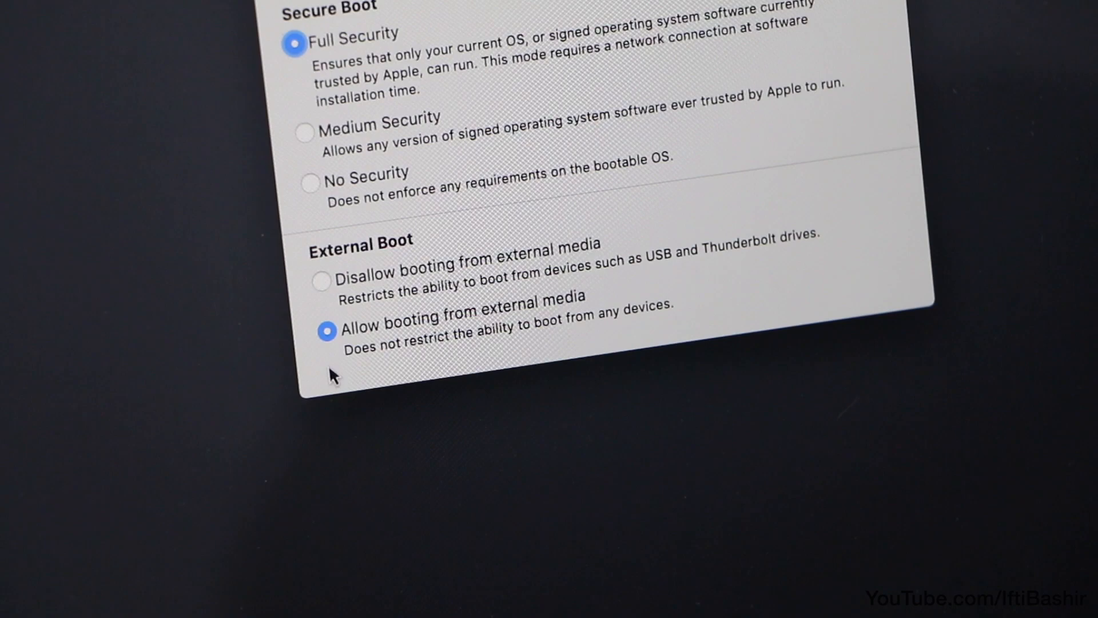